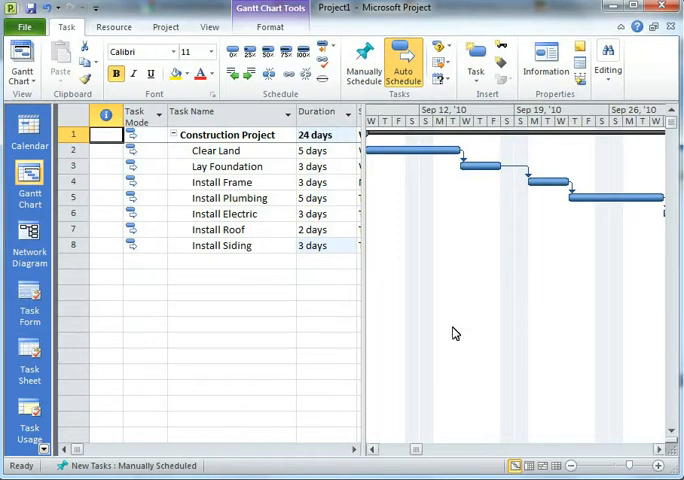
mouse_move(322, 80)
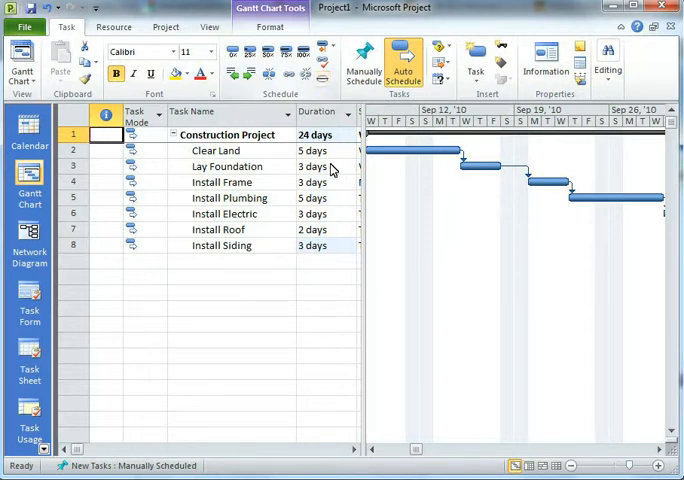
mouse_move(360, 244)
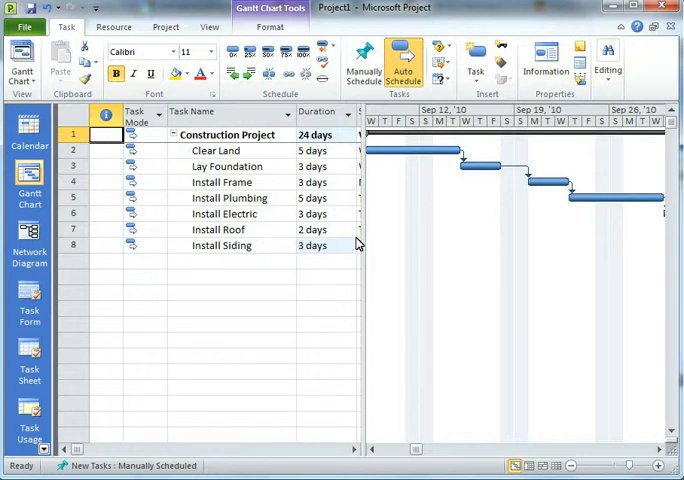
mouse_move(448, 172)
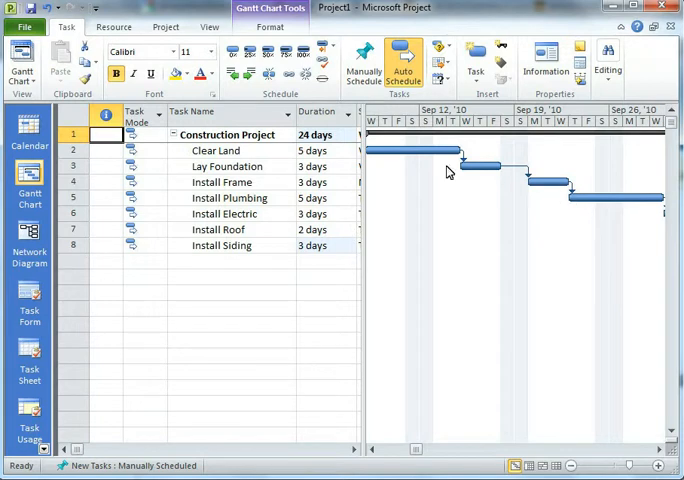
mouse_move(322, 76)
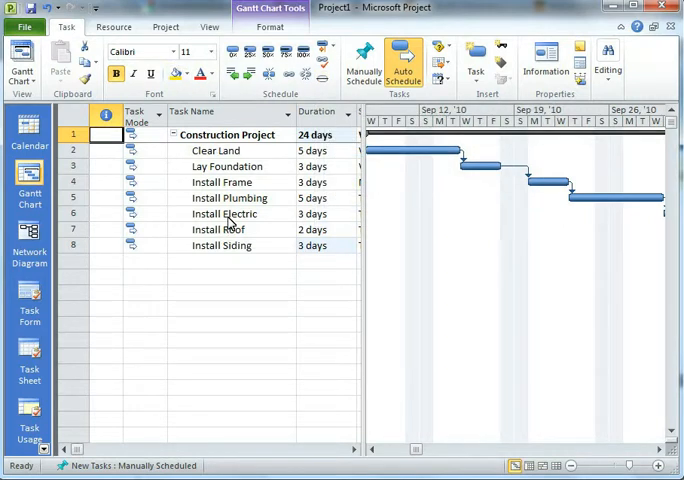
mouse_move(248, 152)
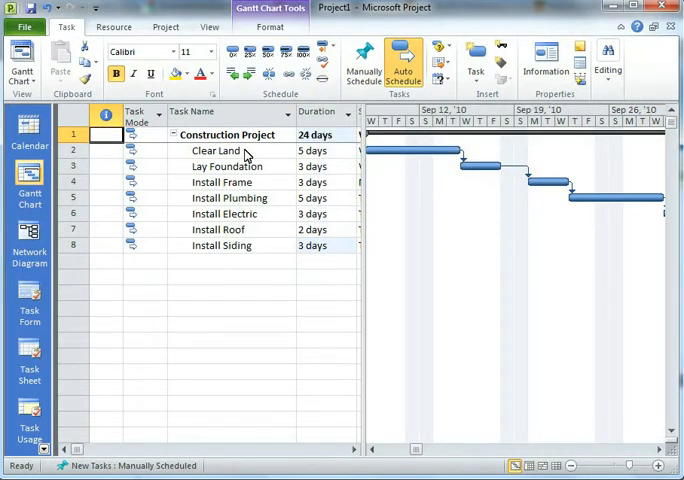
mouse_move(214, 160)
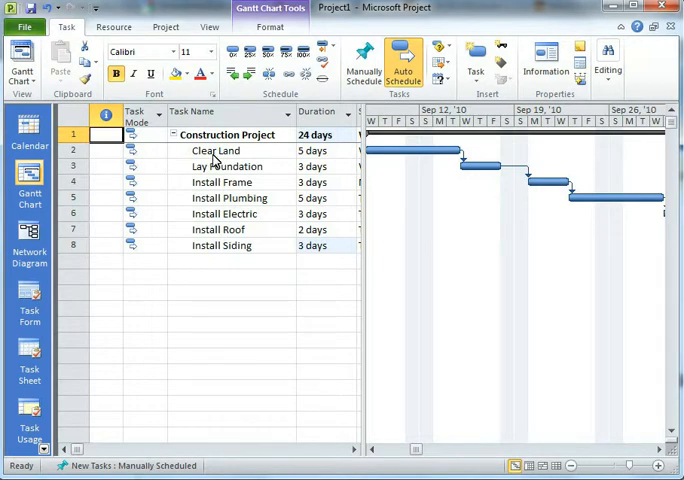
mouse_move(234, 294)
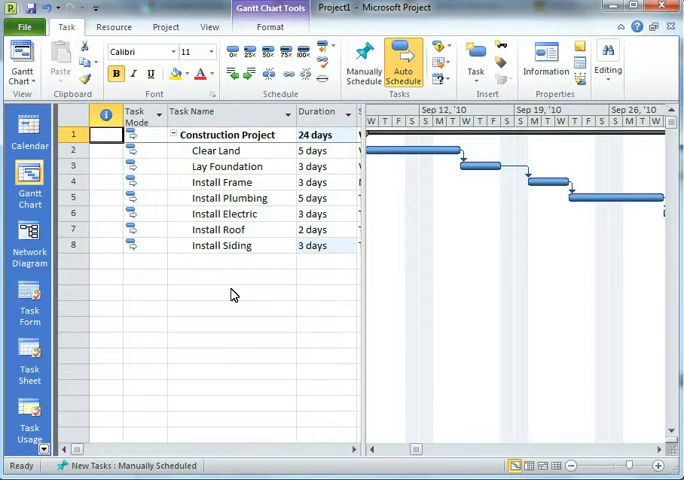
mouse_move(210, 168)
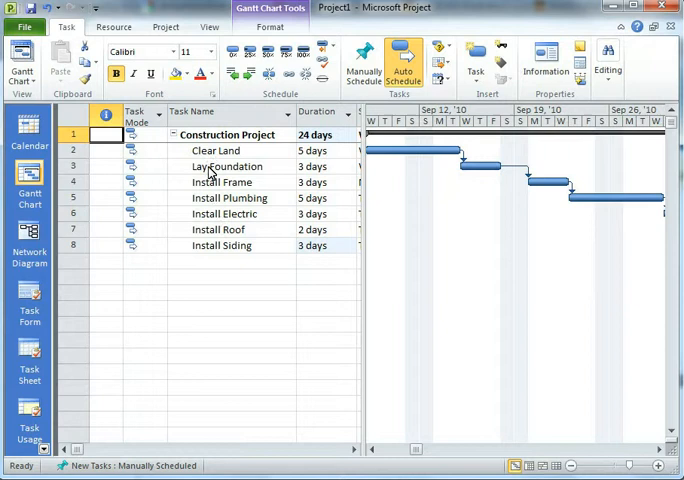
- Insert a new task row directly after Lay Foundation via the row's context menu
left_click(230, 166)
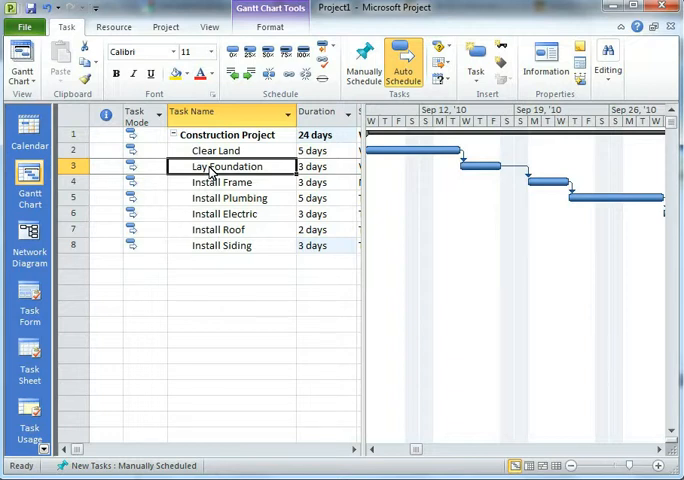
mouse_move(100, 176)
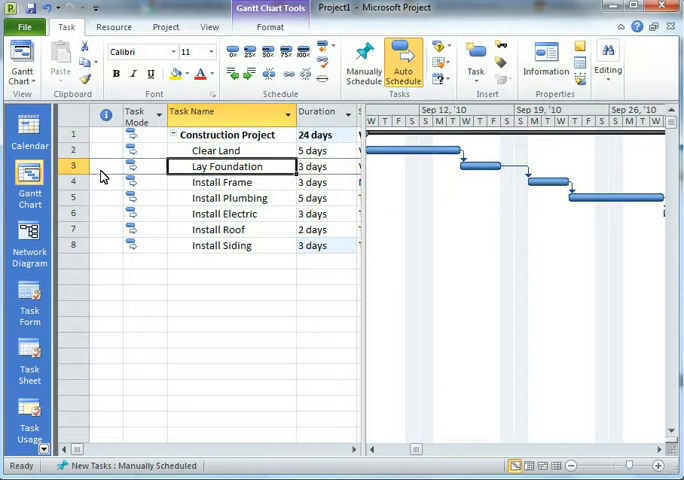
left_click(72, 166)
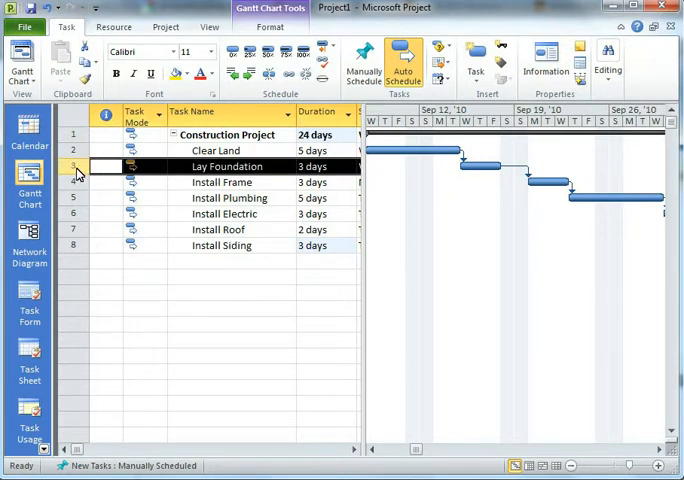
right_click(76, 166)
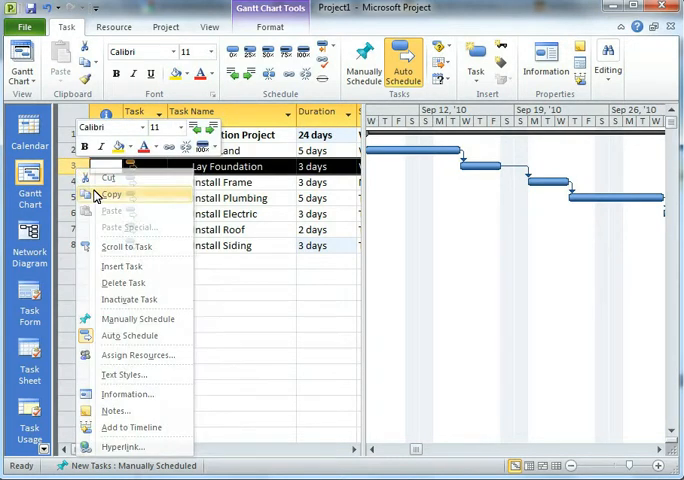
mouse_move(132, 246)
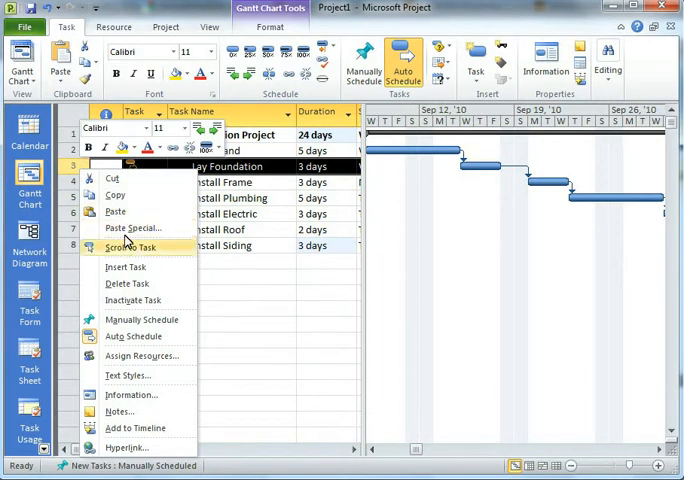
left_click(126, 268)
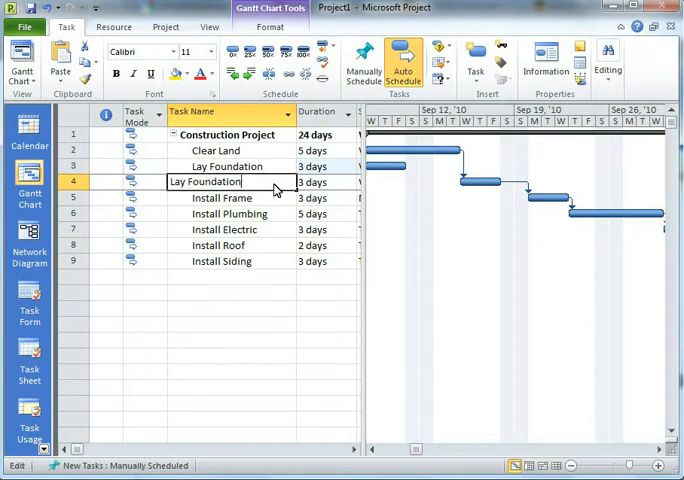
- Name the new task 'Lay Foundation (Rain Delay)'
type("R")
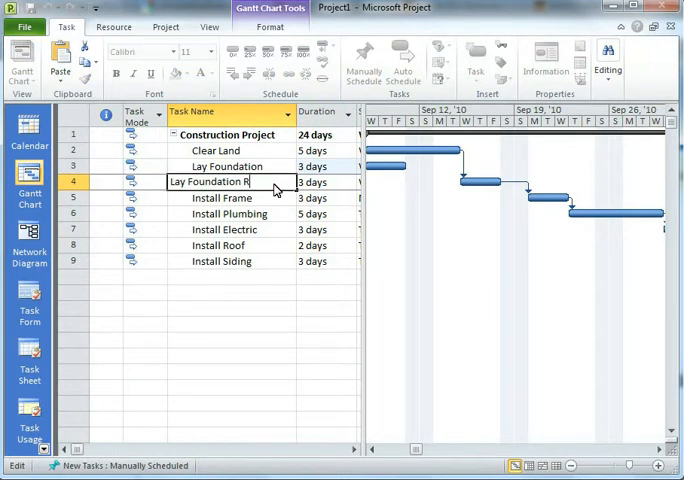
type("(Rain Del")
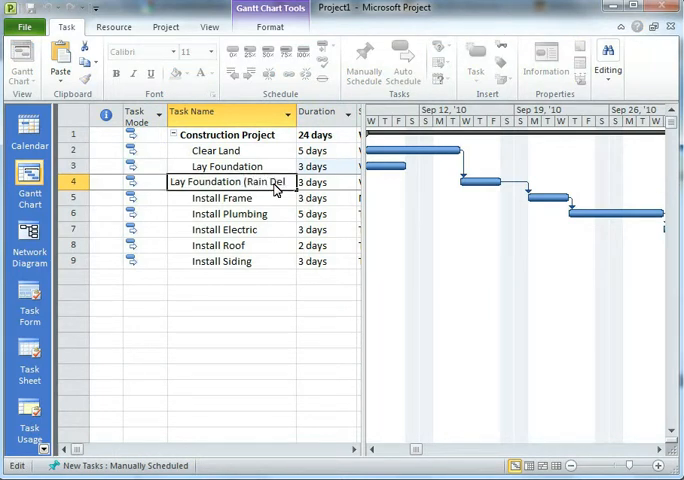
type("ay)")
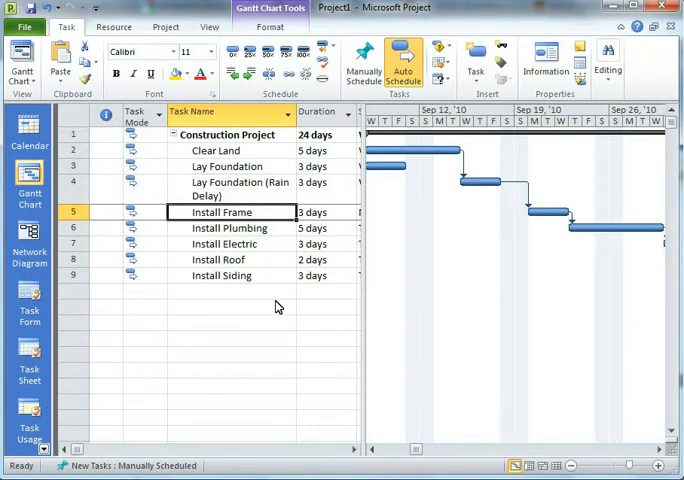
- Narrow the Duration column and hide the Task Mode column so Start dates are visible
left_click_drag(352, 112, 308, 112)
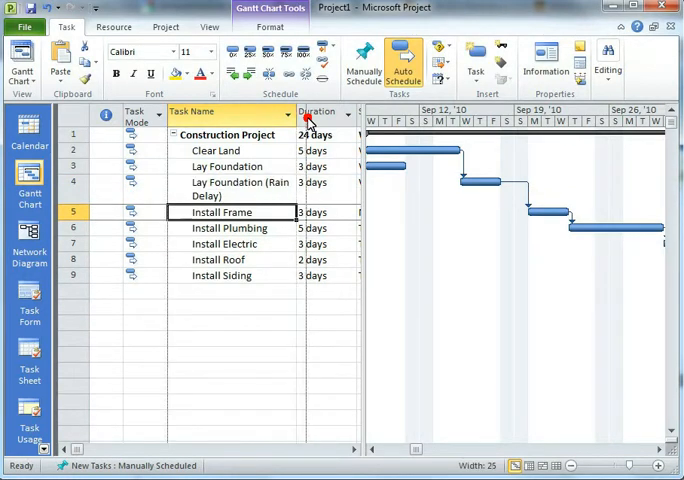
left_click(136, 112)
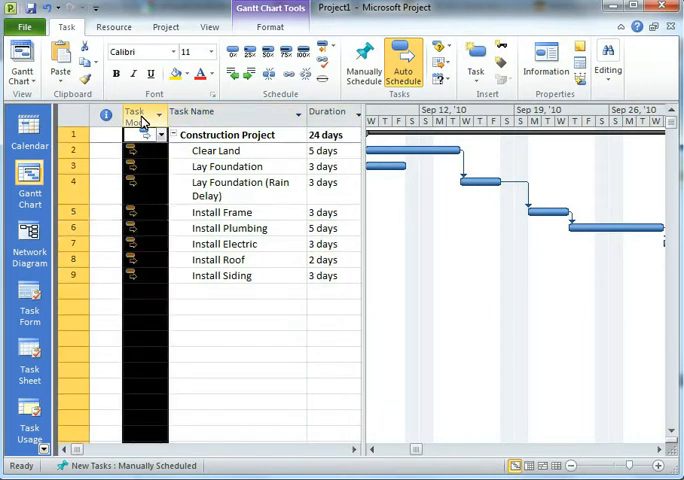
right_click(132, 112)
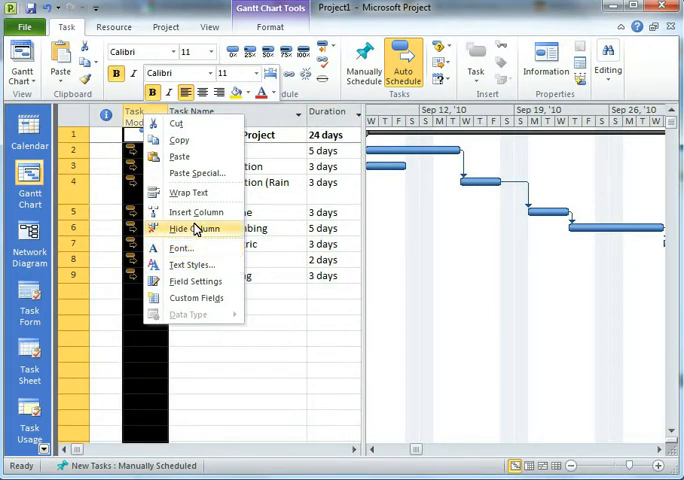
left_click(192, 228)
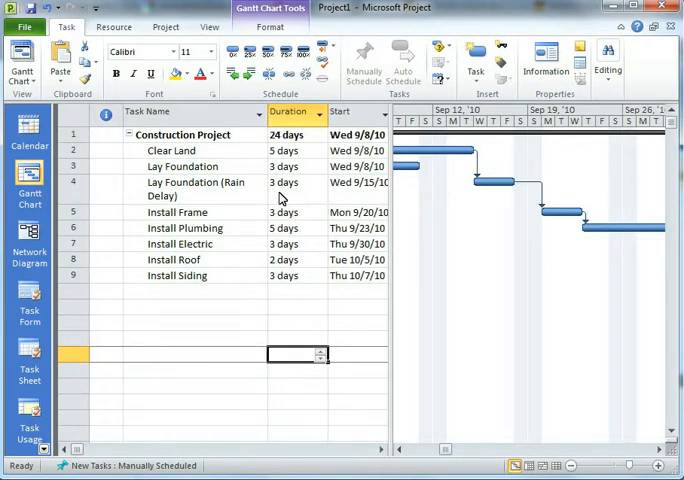
left_click(290, 182)
type("5")
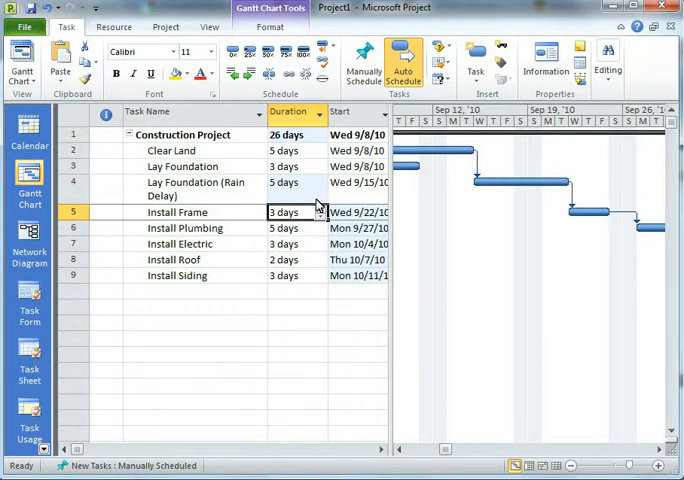
mouse_move(424, 460)
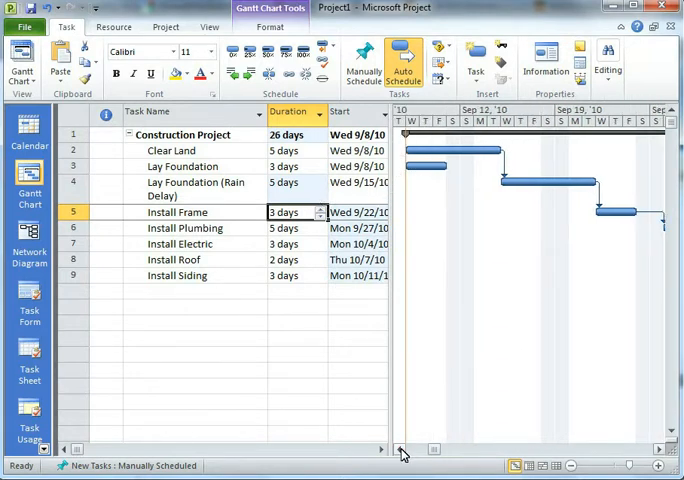
scroll("left", 3)
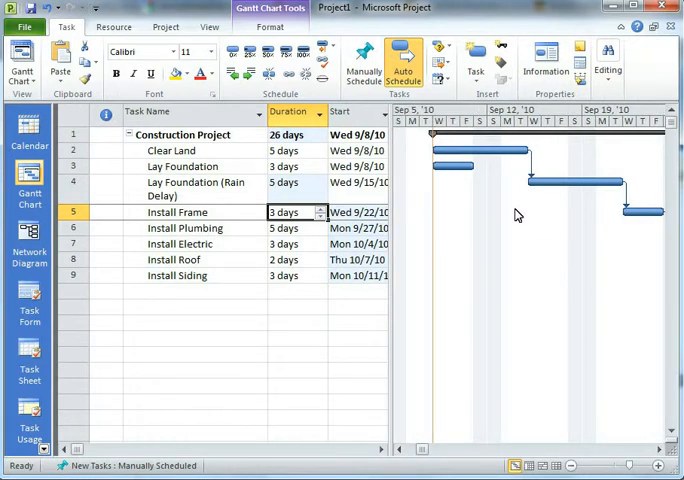
left_click(184, 166)
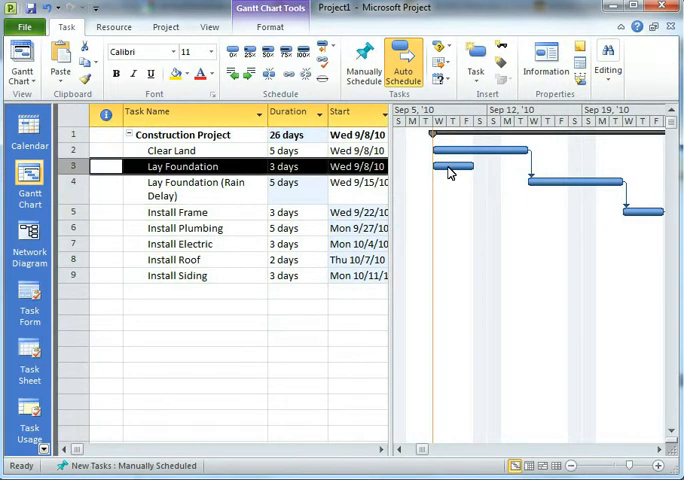
mouse_move(550, 188)
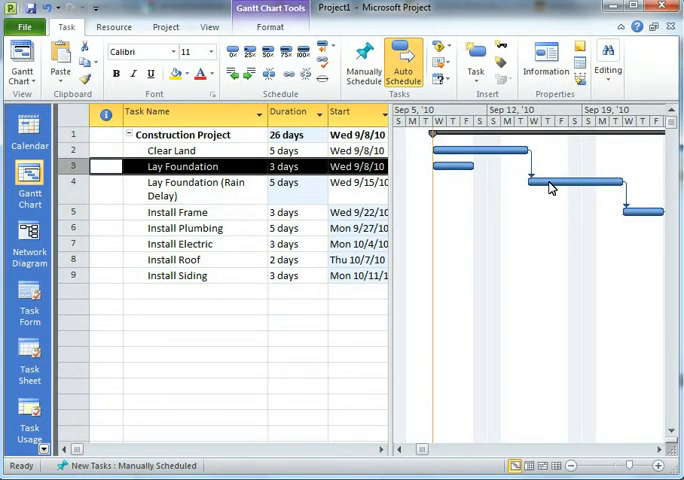
left_click(196, 188)
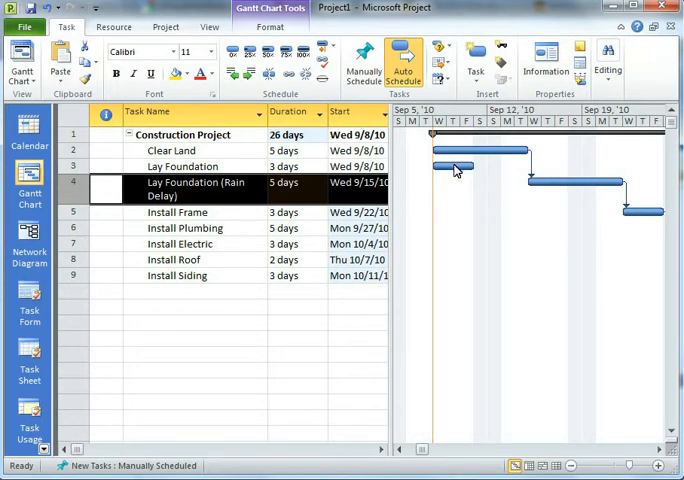
mouse_move(452, 166)
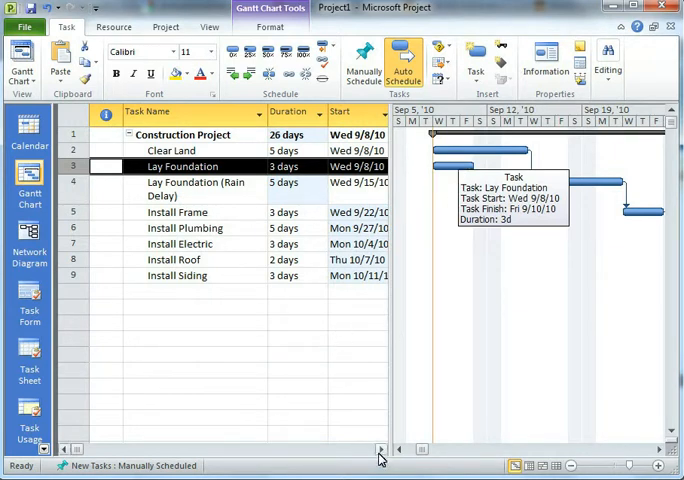
- Set Install Frame's predecessors to 3,4 so it follows both foundation tasks
scroll("right", 3)
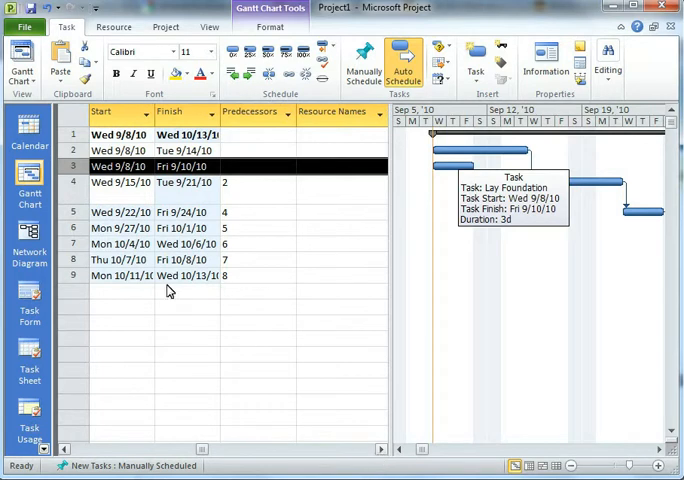
mouse_move(214, 246)
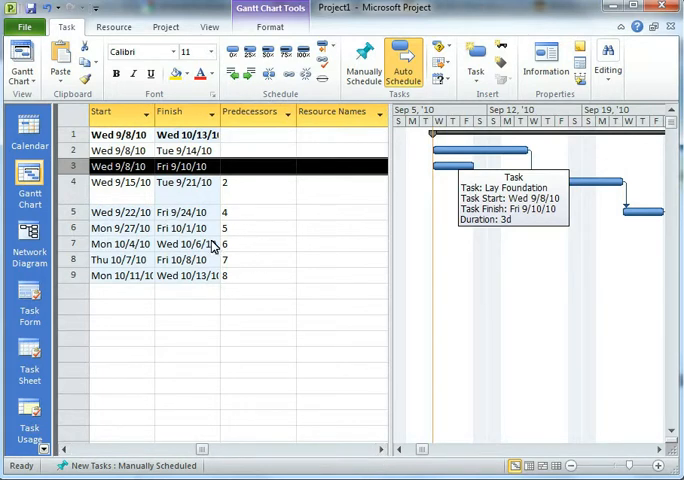
mouse_move(256, 196)
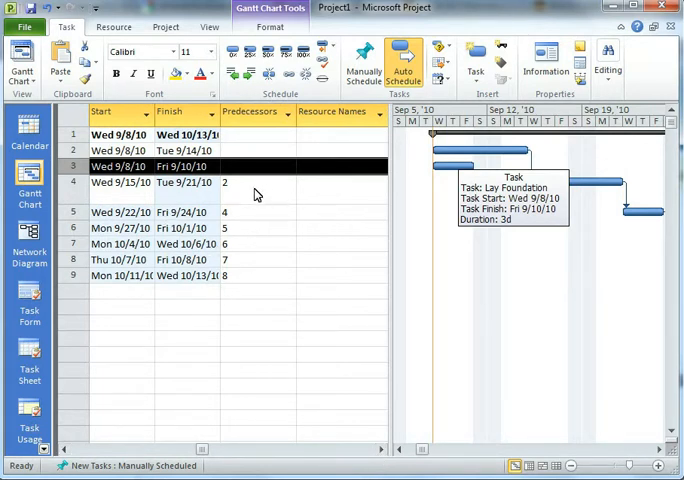
mouse_move(250, 180)
type("2")
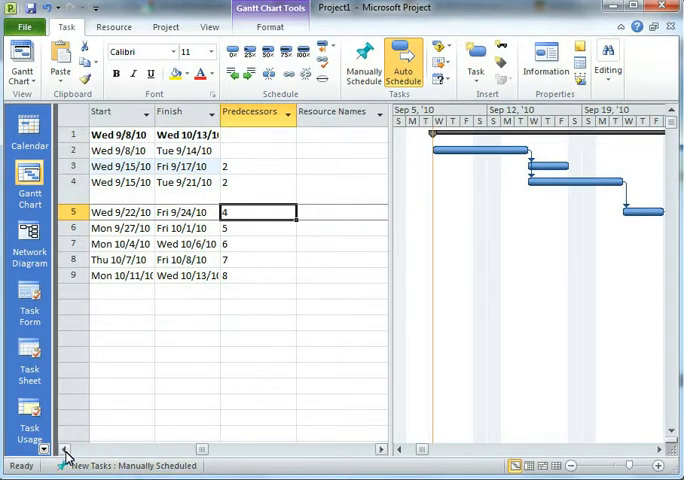
left_click(384, 448)
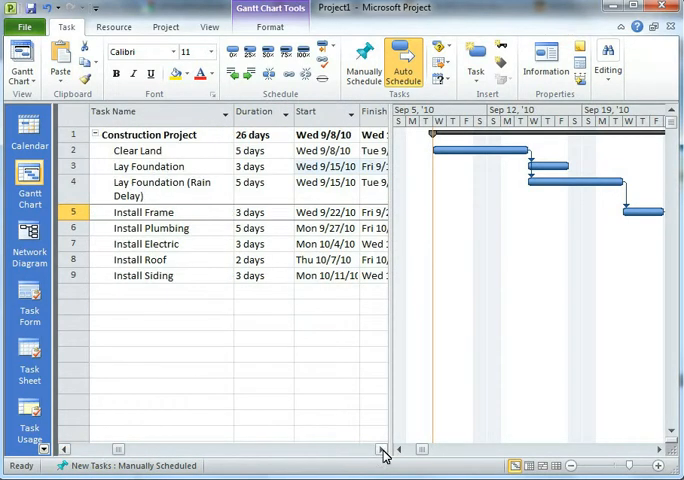
scroll("right", 3)
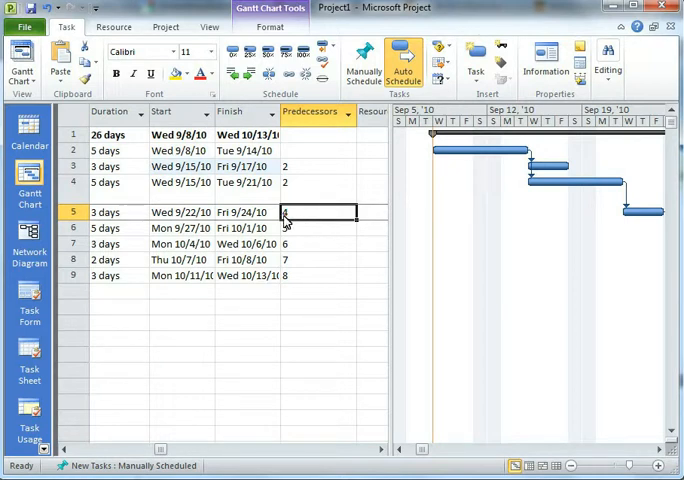
type("3,4")
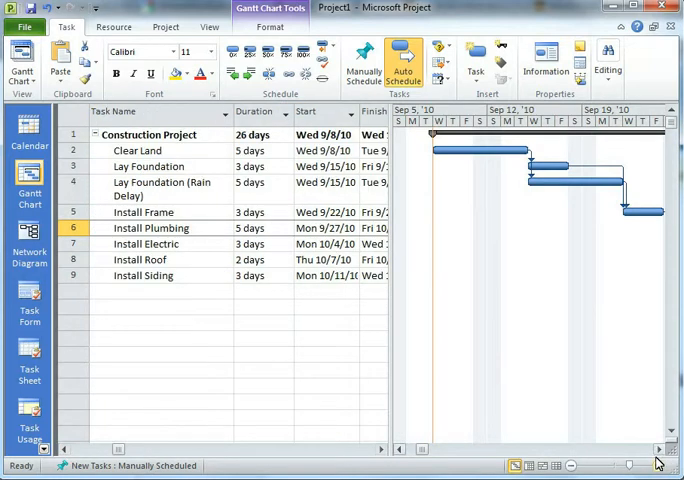
- Review the Clear Land, Lay Foundation and Install Frame tasks after the relink
left_click(136, 150)
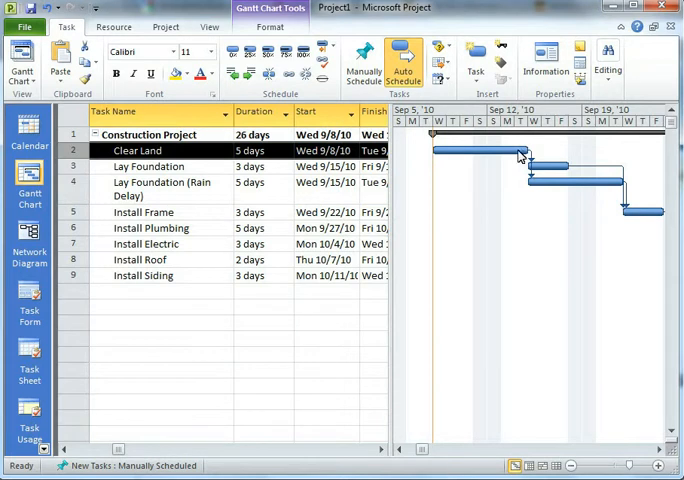
mouse_move(524, 156)
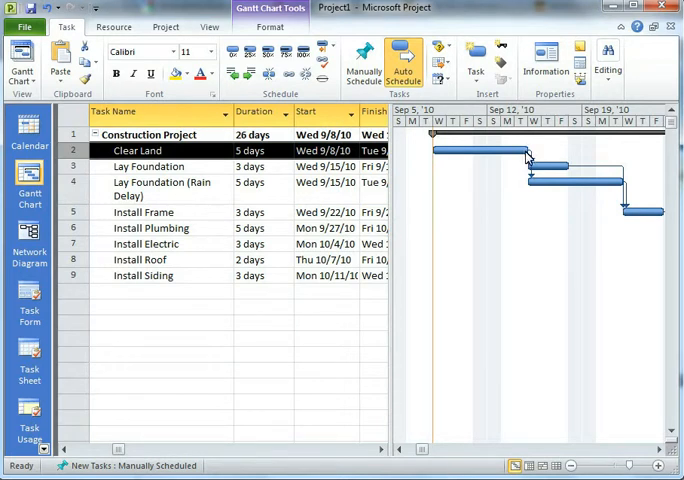
left_click(148, 166)
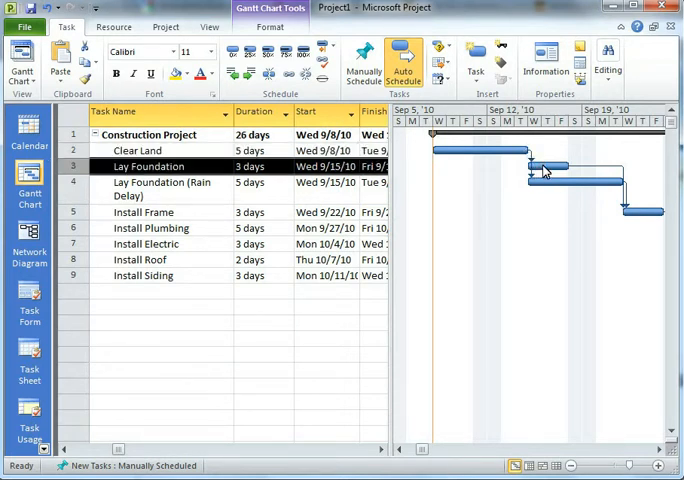
left_click(160, 188)
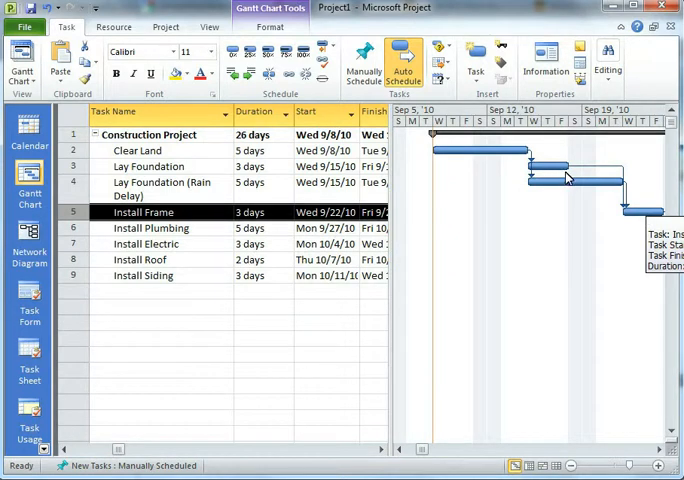
mouse_move(596, 188)
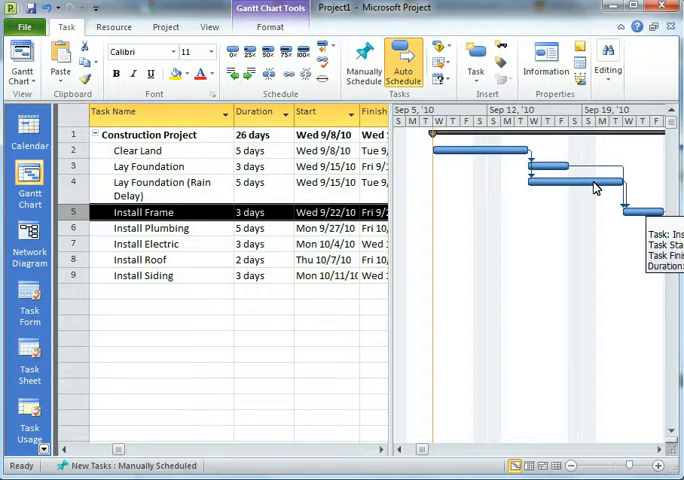
mouse_move(472, 204)
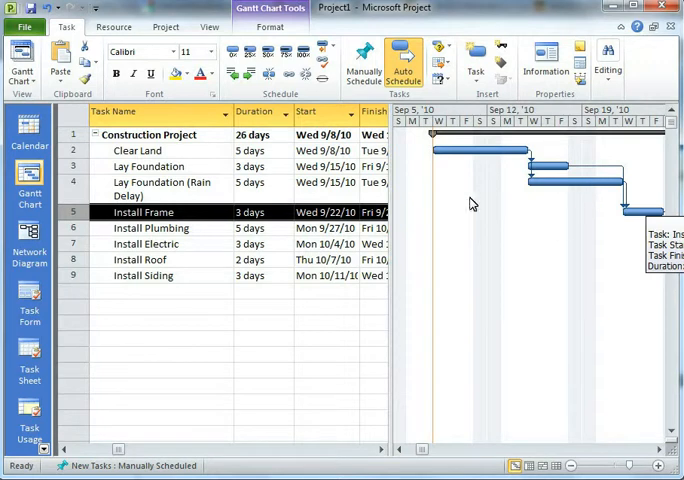
mouse_move(292, 196)
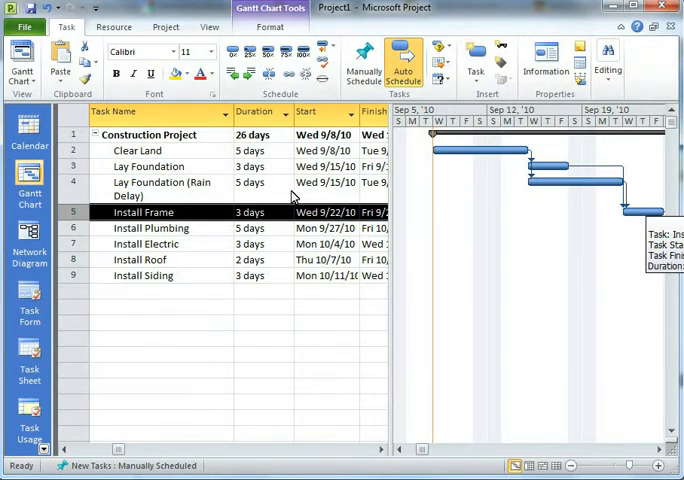
mouse_move(128, 174)
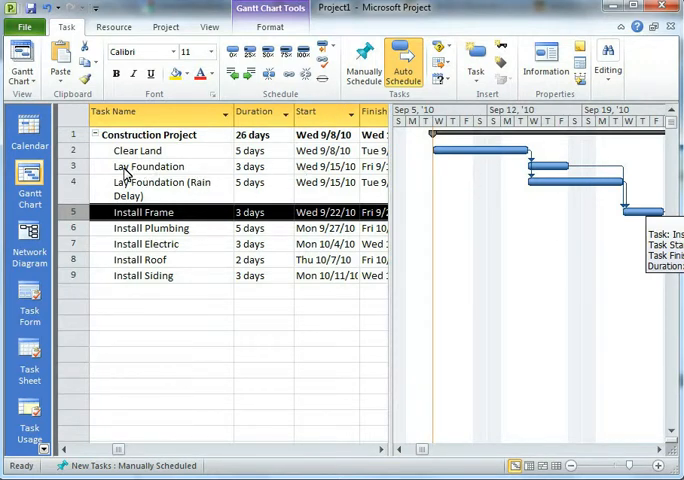
- Inactivate the Lay Foundation (Rain Delay) task, dropping the project back to 24 days
left_click(160, 188)
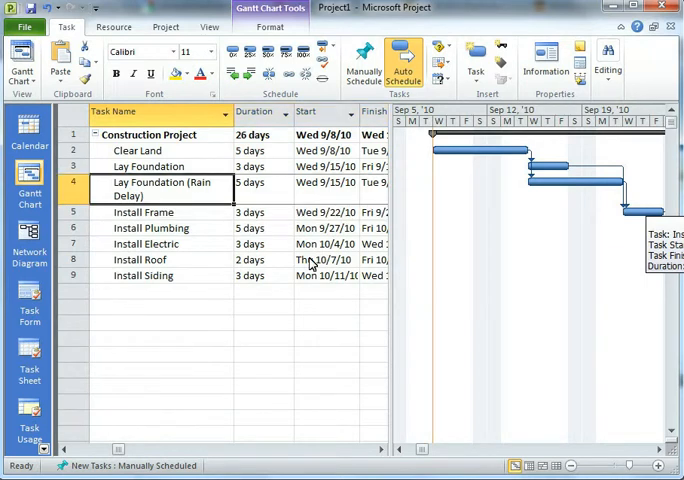
left_click(322, 82)
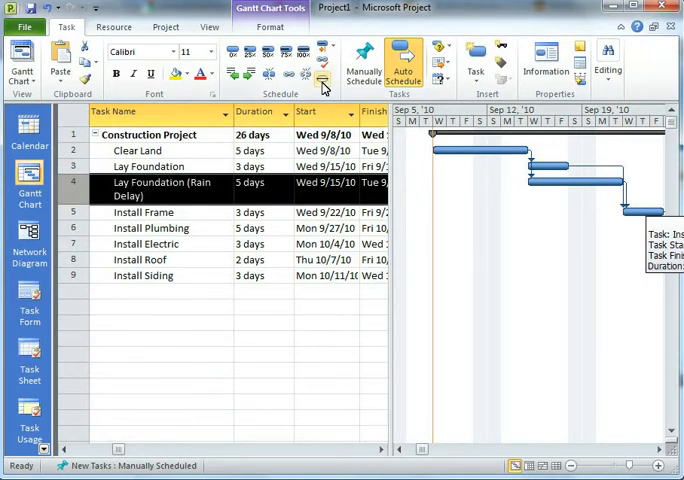
mouse_move(324, 76)
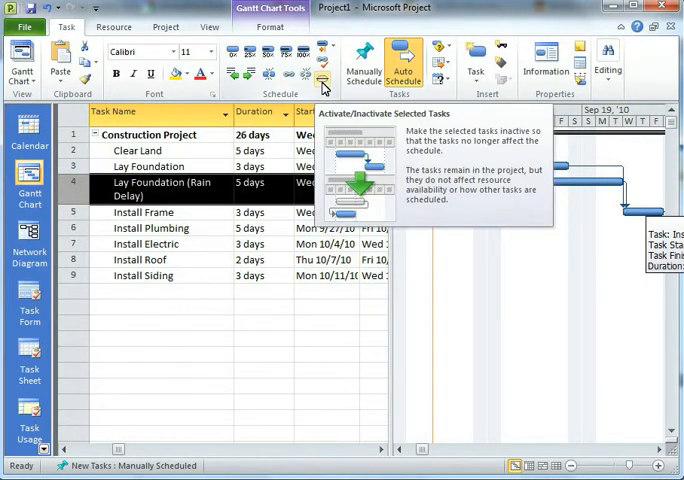
left_click(324, 80)
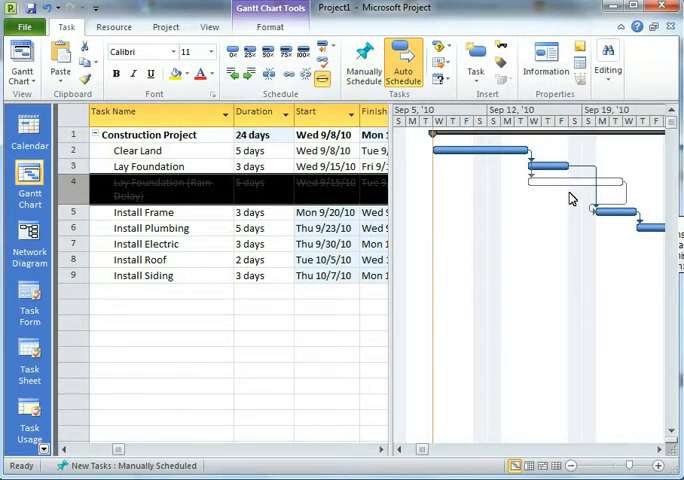
left_click(148, 166)
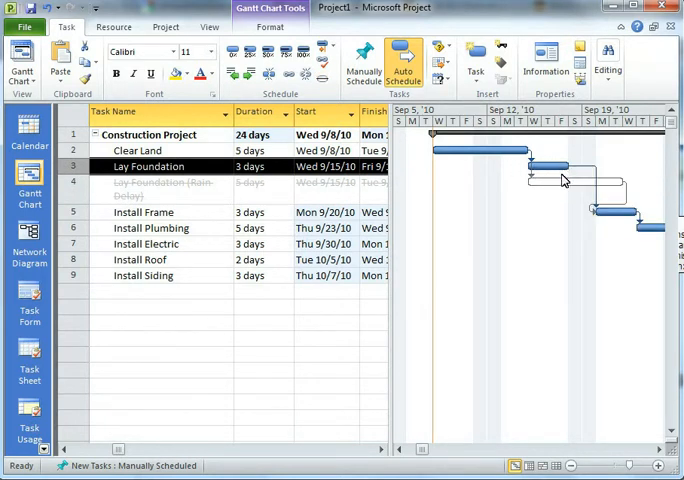
mouse_move(584, 168)
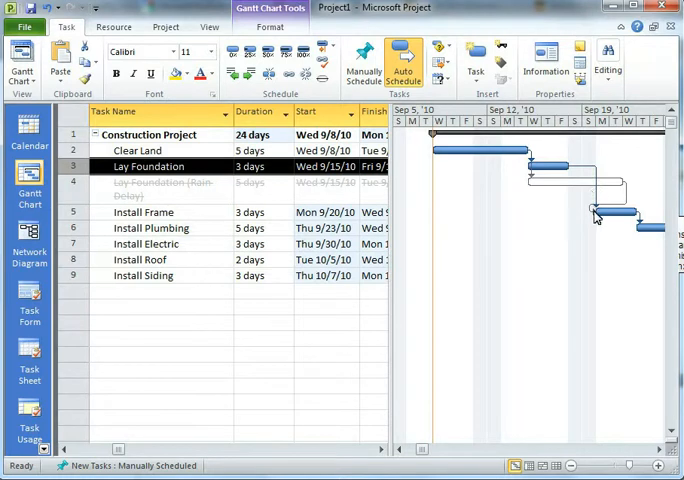
mouse_move(596, 216)
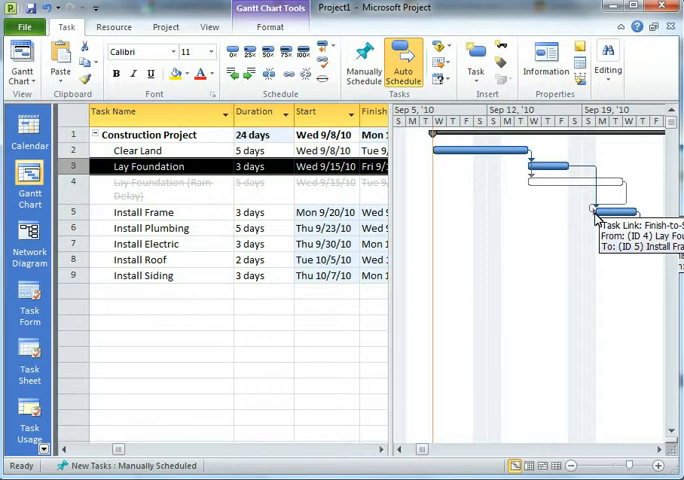
mouse_move(188, 208)
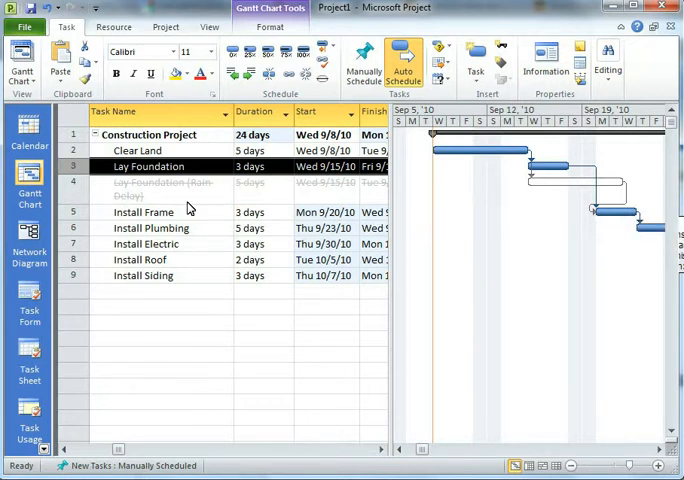
mouse_move(186, 192)
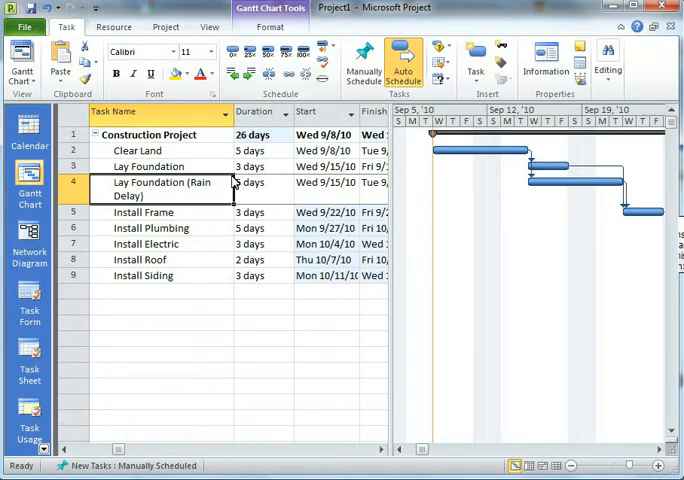
- Select the Lay Foundation task to toggle which foundation task is inactive
left_click(150, 166)
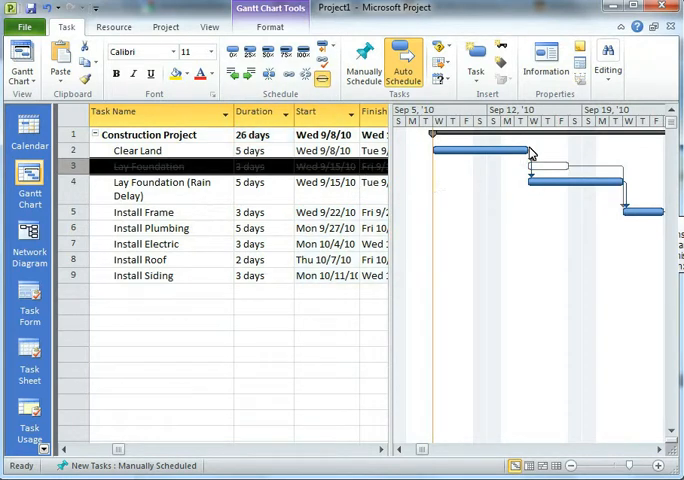
mouse_move(540, 184)
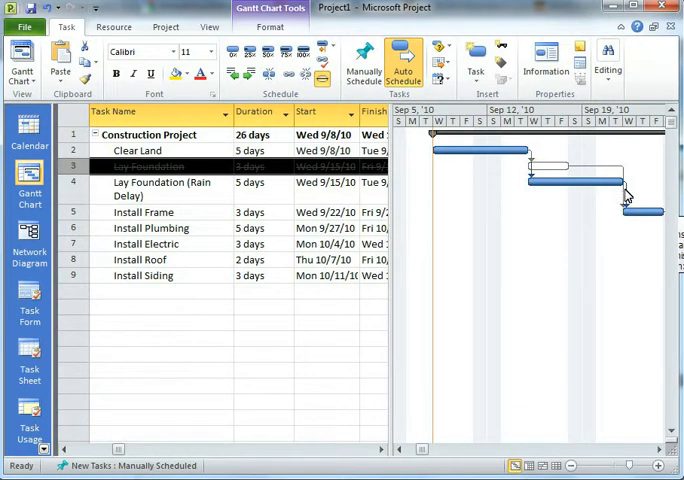
mouse_move(624, 228)
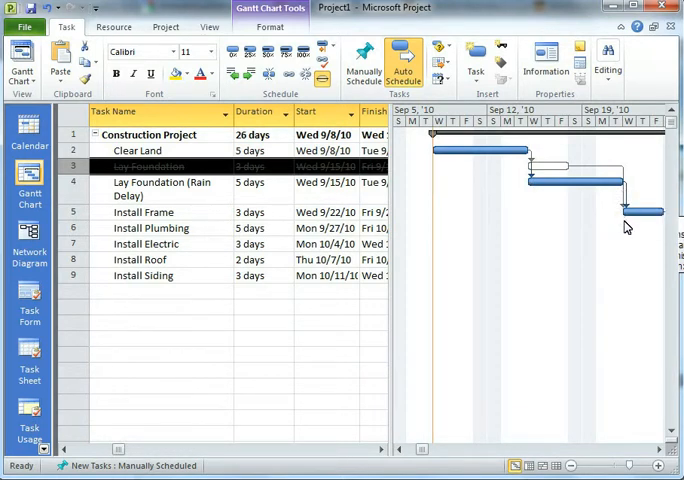
mouse_move(640, 212)
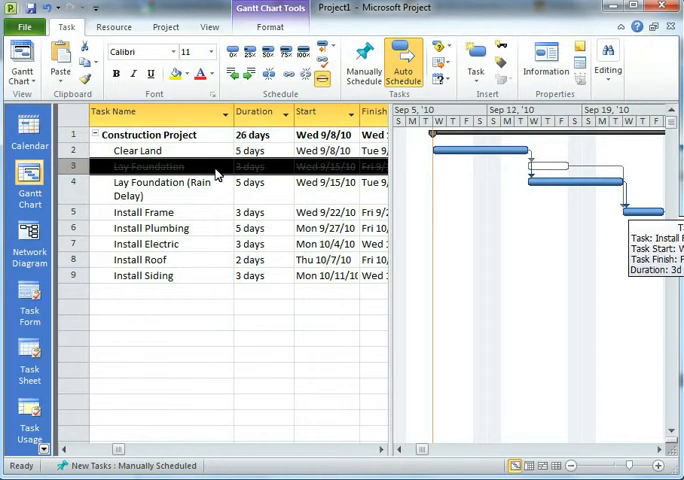
mouse_move(268, 148)
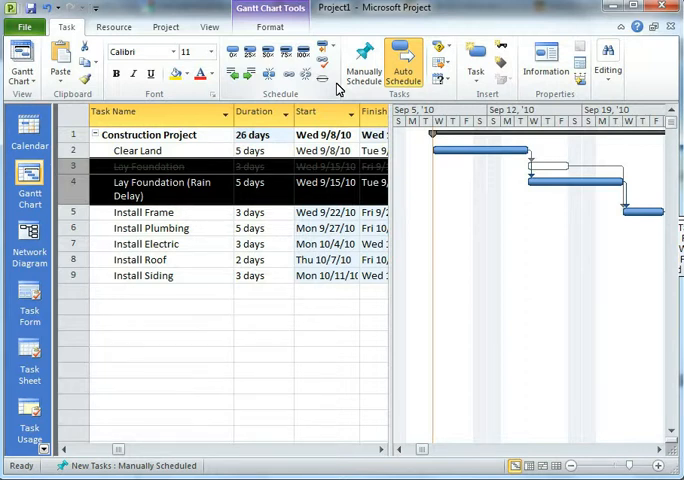
left_click(260, 308)
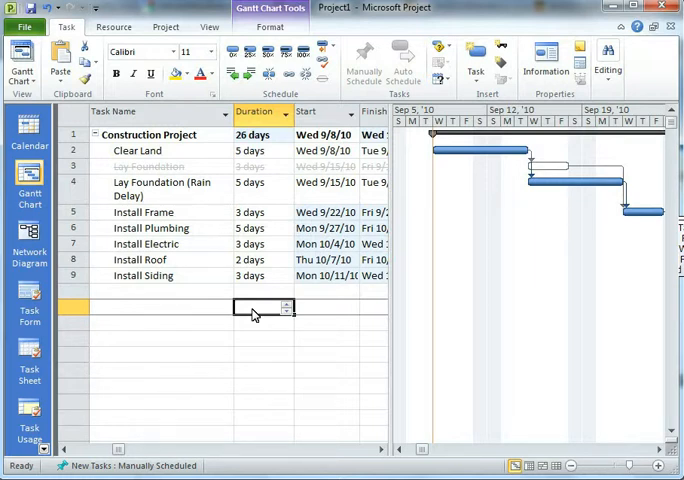
mouse_move(150, 190)
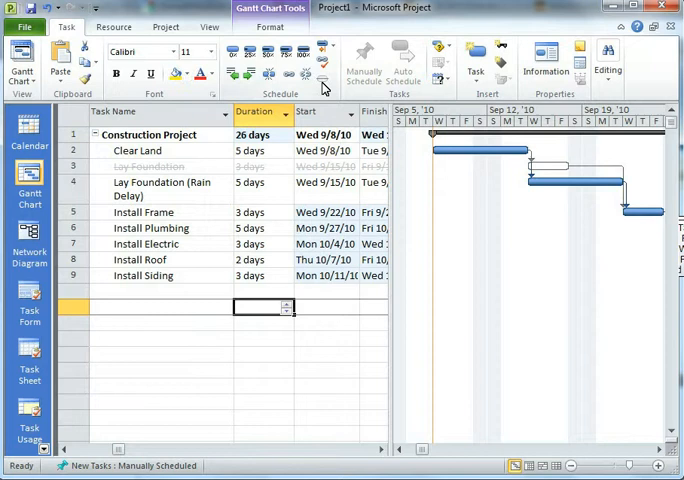
mouse_move(324, 76)
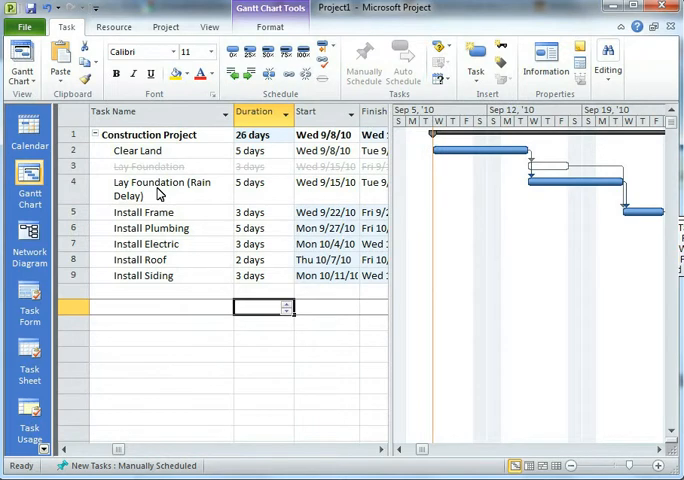
left_click(150, 166)
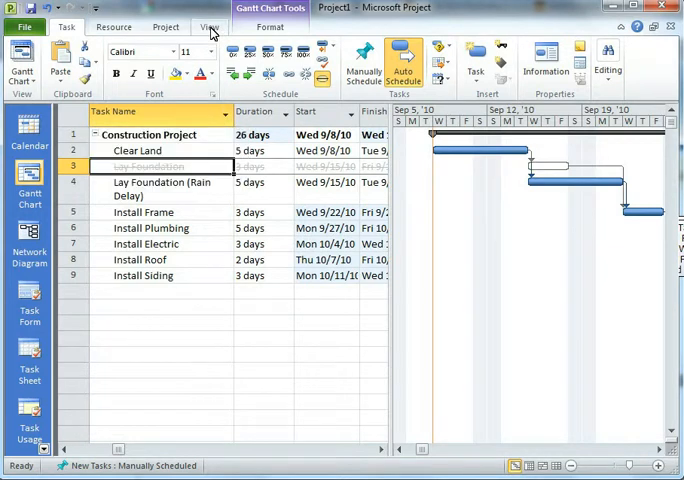
- Apply the Active Tasks filter so the inactive Lay Foundation task is hidden
left_click(208, 28)
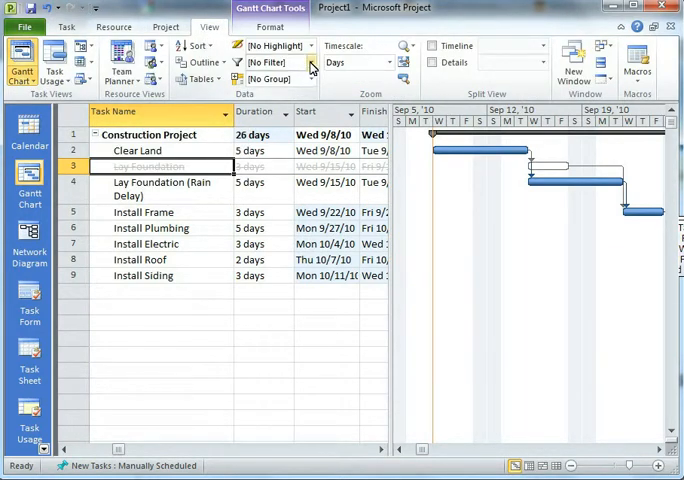
left_click(310, 62)
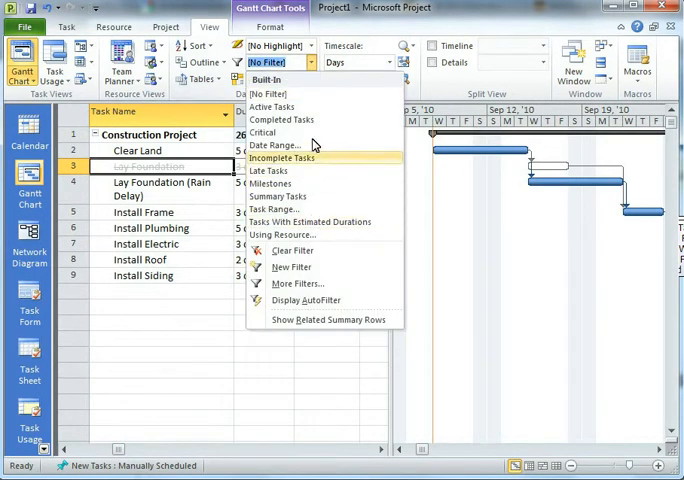
mouse_move(272, 108)
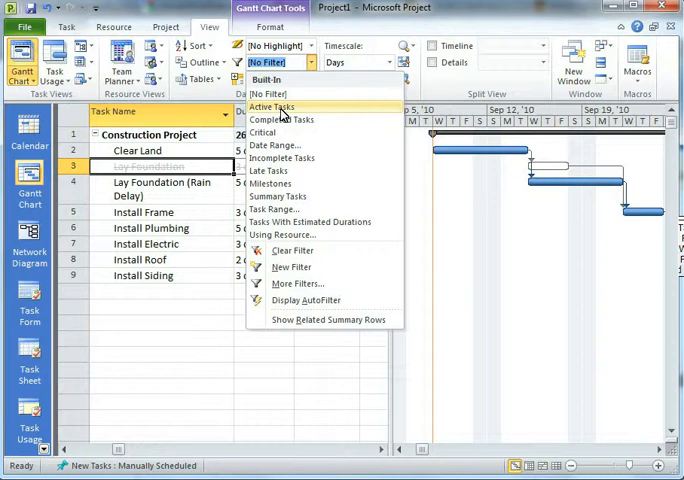
left_click(272, 108)
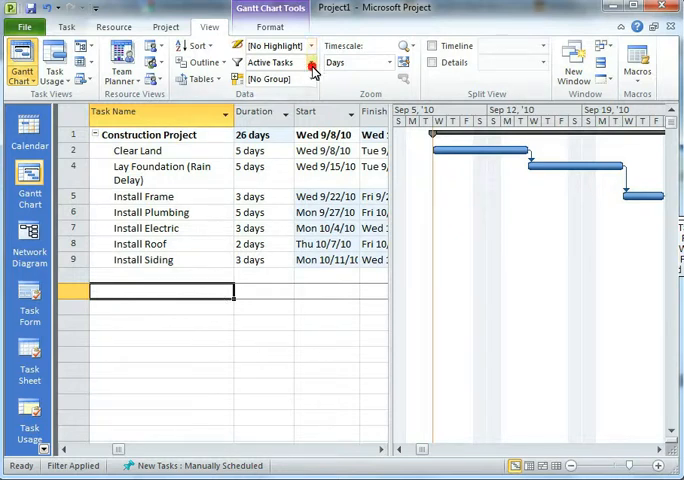
- Clear the filter, then swap inactivation so Lay Foundation is active and Rain Delay inactive (24 days)
left_click(312, 62)
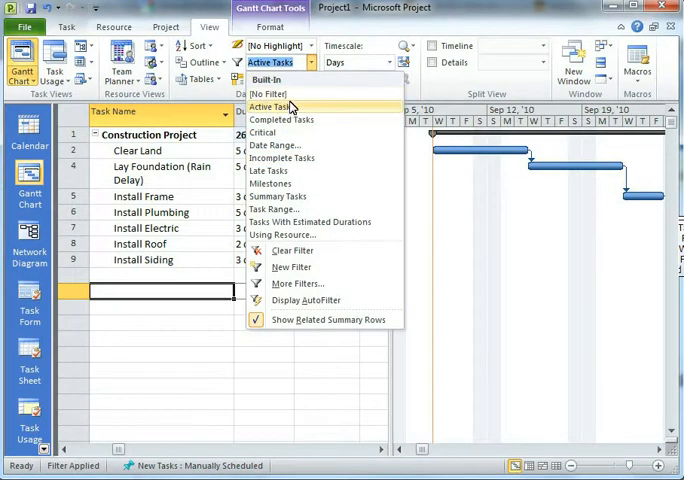
left_click(272, 108)
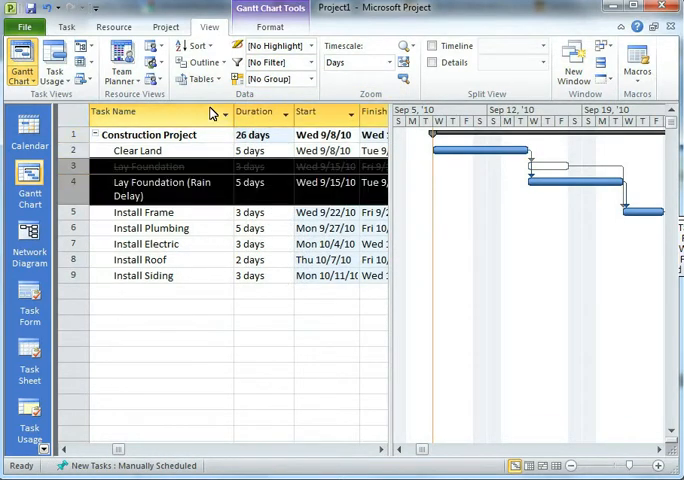
left_click(66, 28)
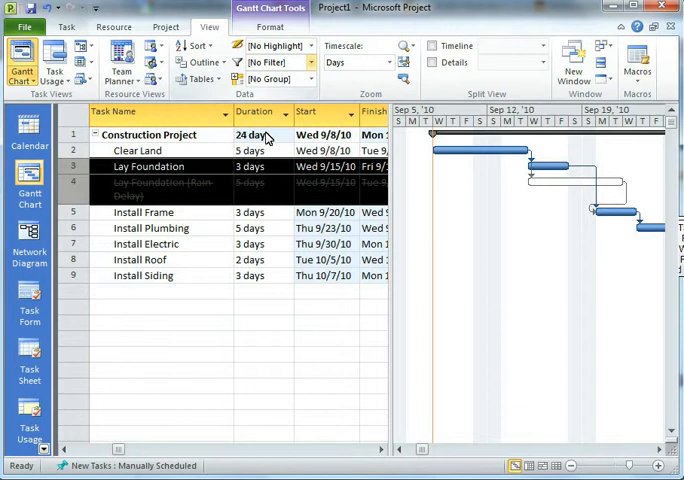
left_click(270, 62)
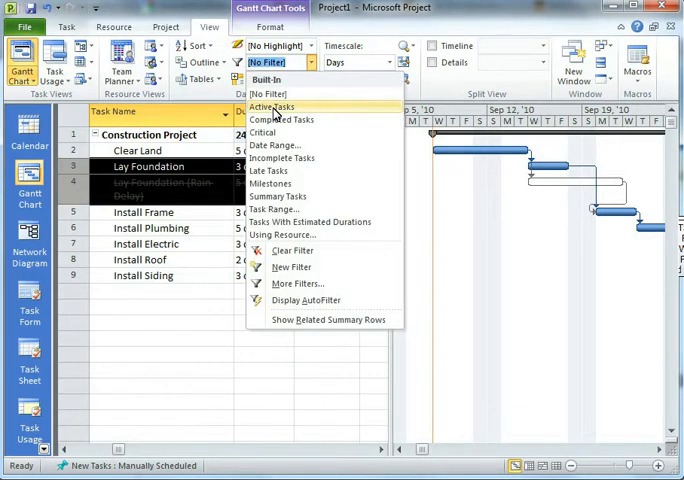
- Apply the Active Tasks filter to hide the inactive Rain Delay task, leaving seven tasks
left_click(272, 108)
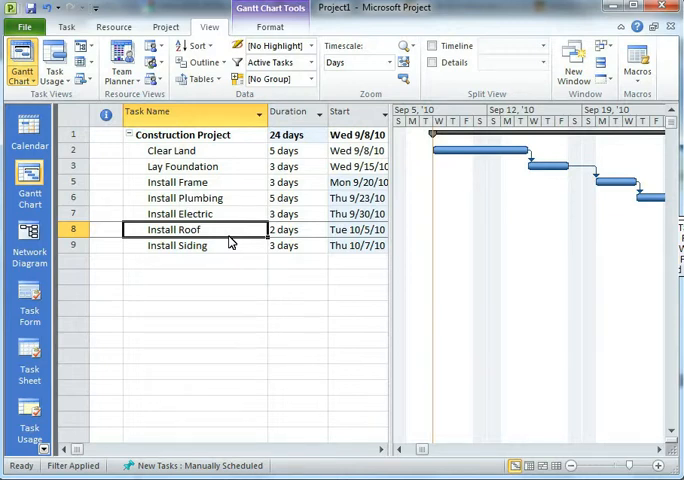
mouse_move(388, 212)
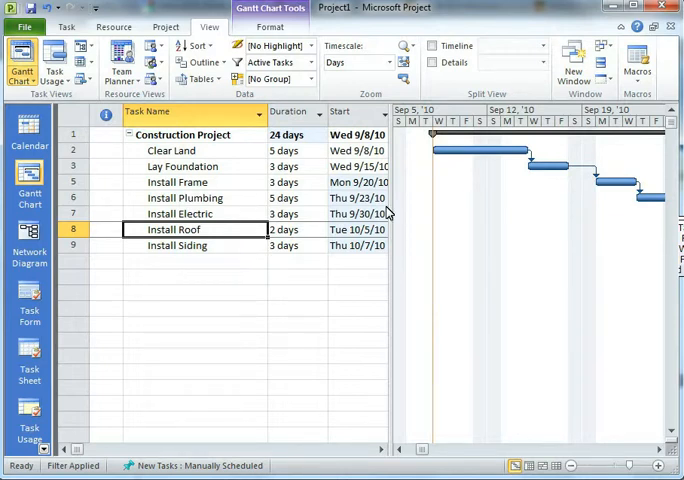
mouse_move(176, 272)
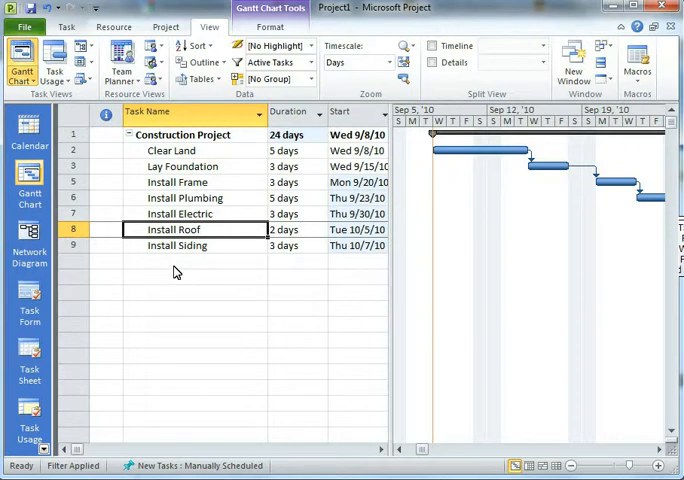
left_click(194, 260)
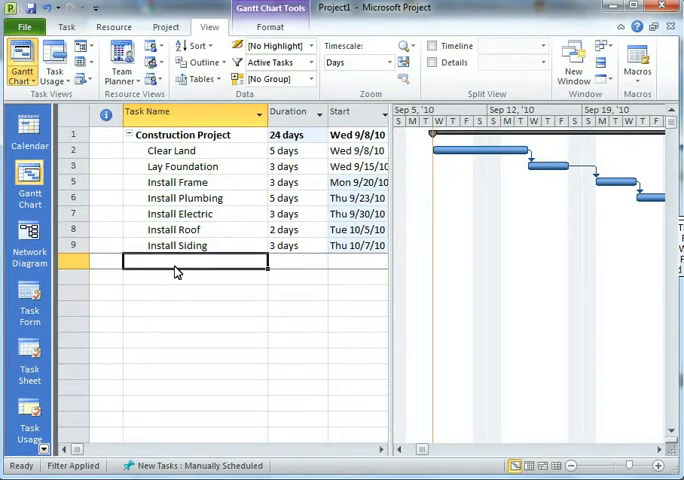
mouse_move(268, 350)
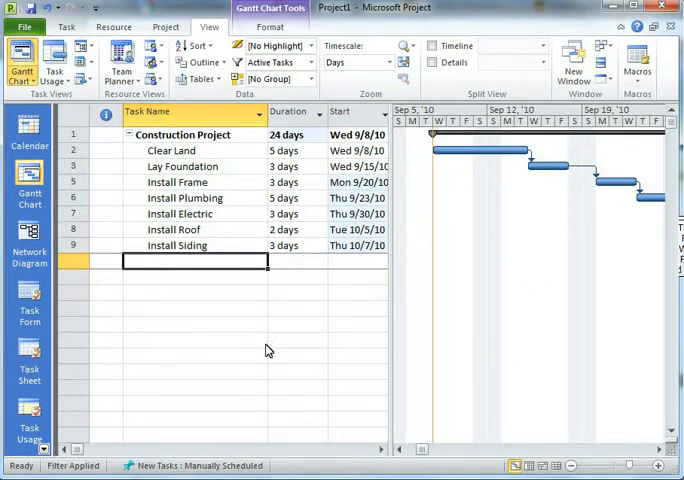
mouse_move(430, 358)
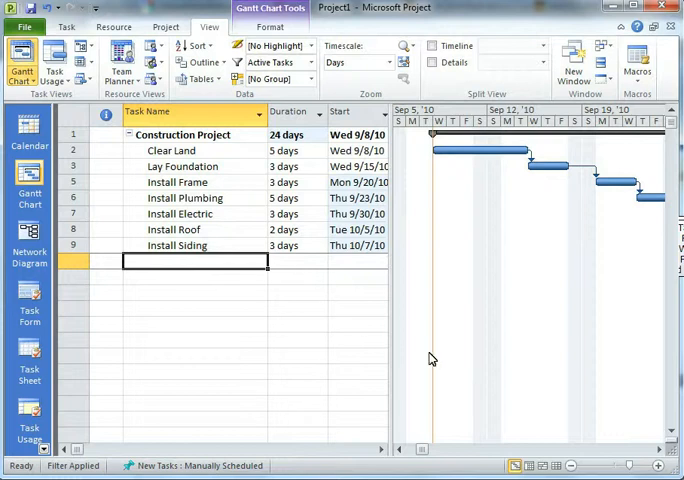